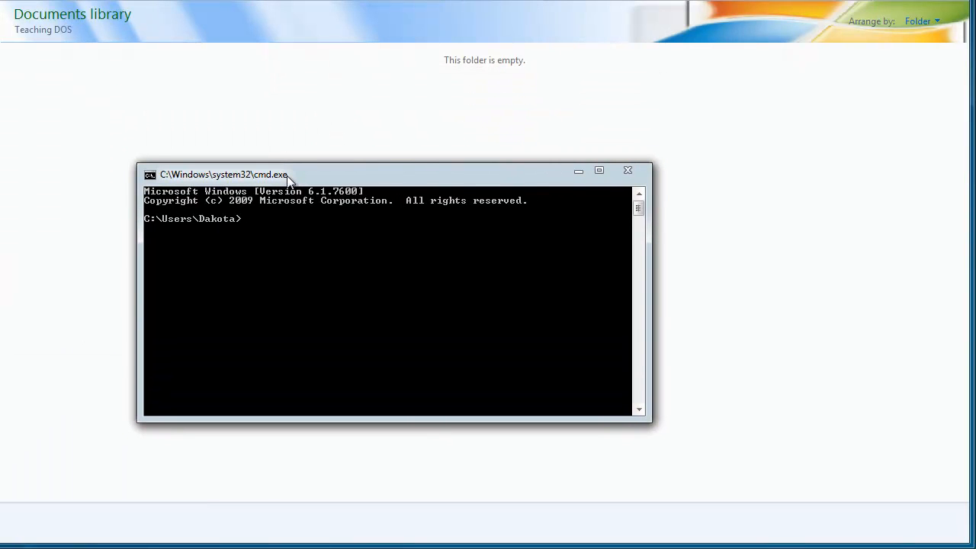
pyautogui.moveTo(341, 206)
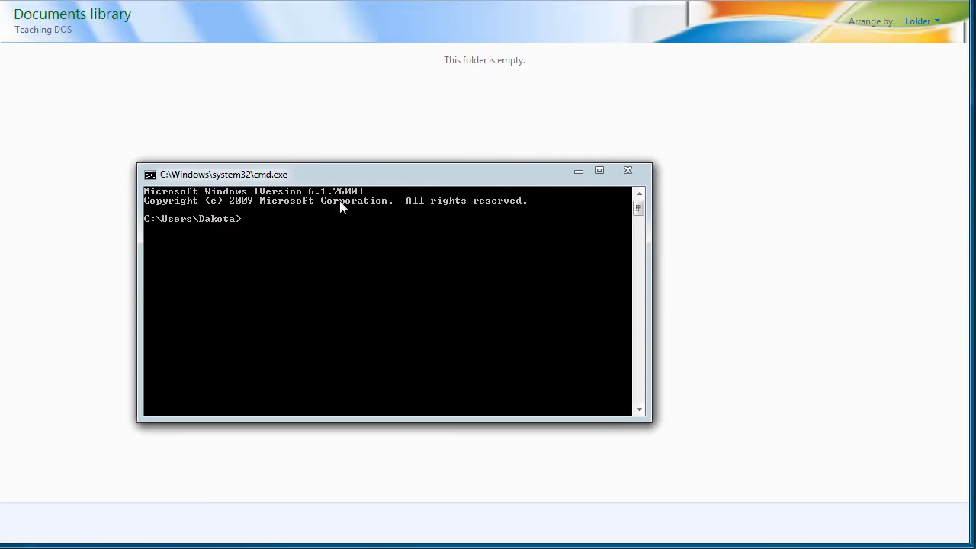
# Run 'start notepad.exe' in Command Prompt, then close Notepad and the prompt.
pyautogui.click(15, 545)
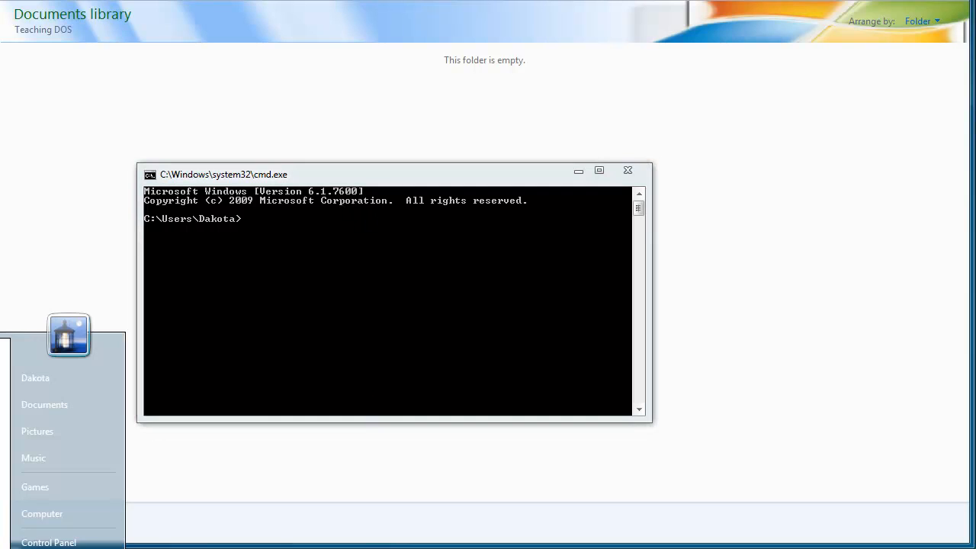
pyautogui.moveTo(419, 268)
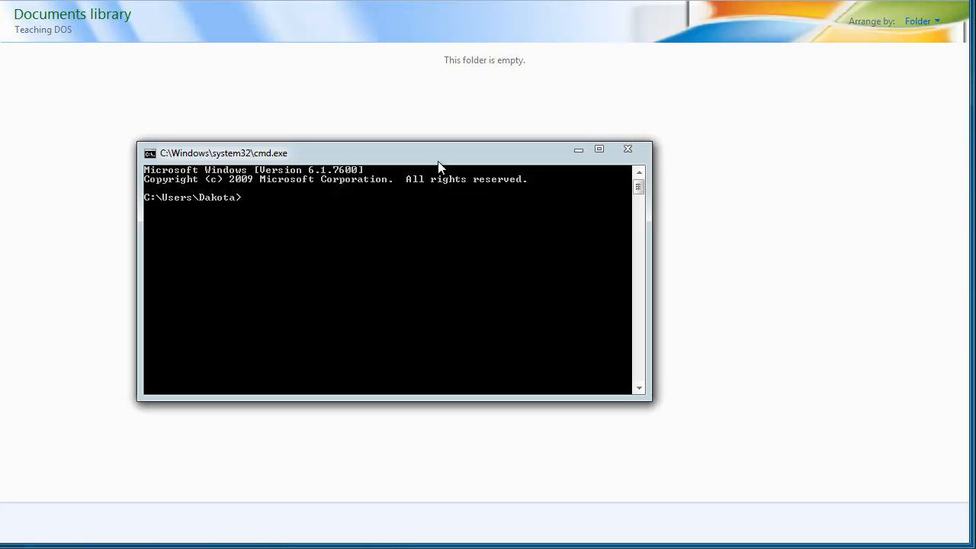
pyautogui.write('star')
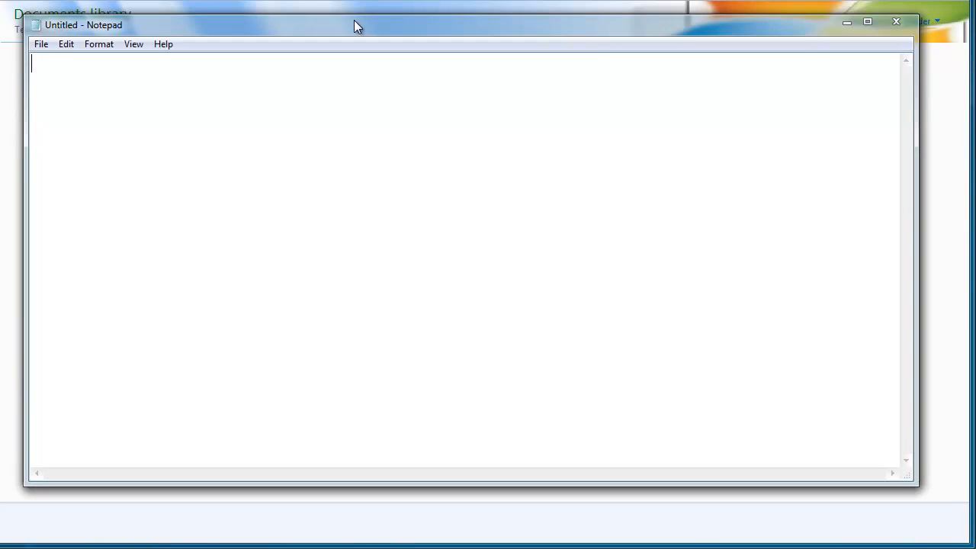
pyautogui.moveTo(895, 22)
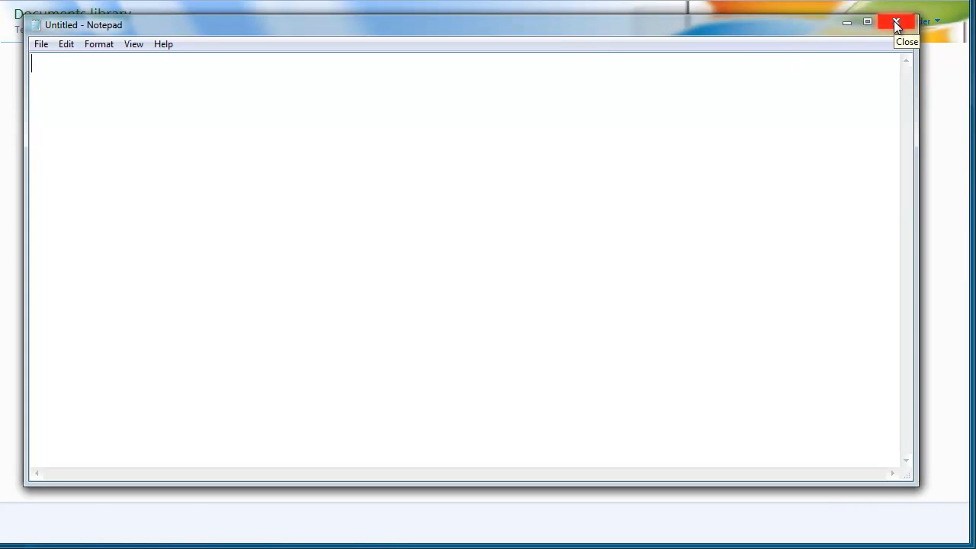
pyautogui.click(896, 22)
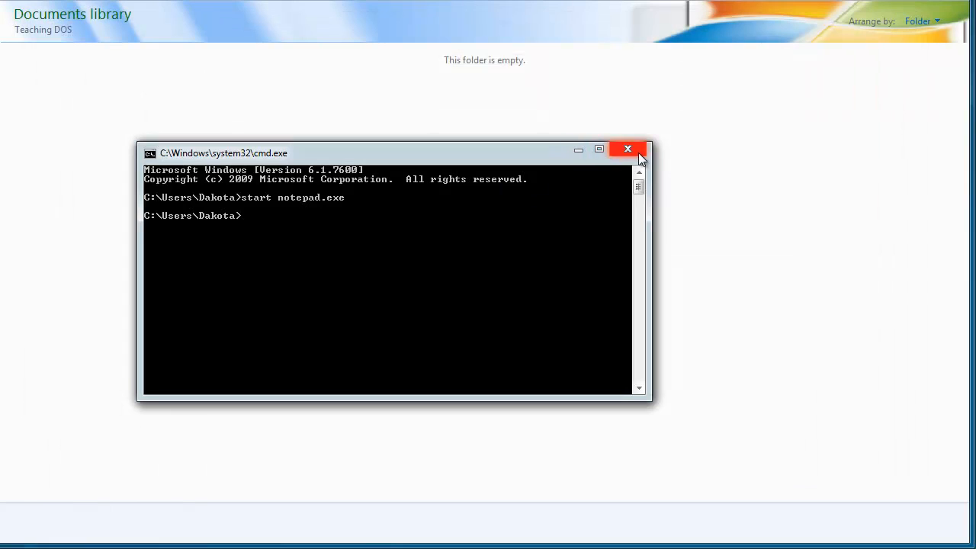
pyautogui.click(627, 149)
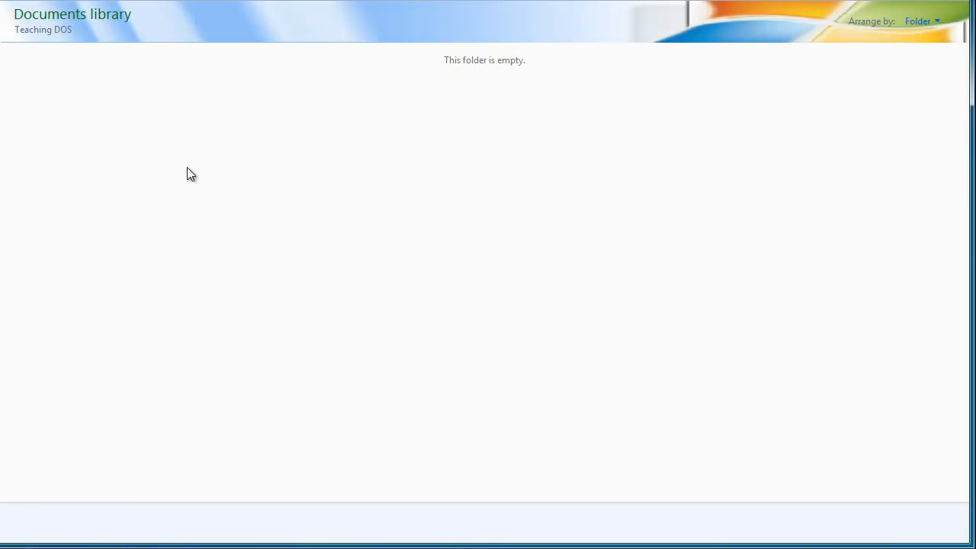
pyautogui.moveTo(189, 167)
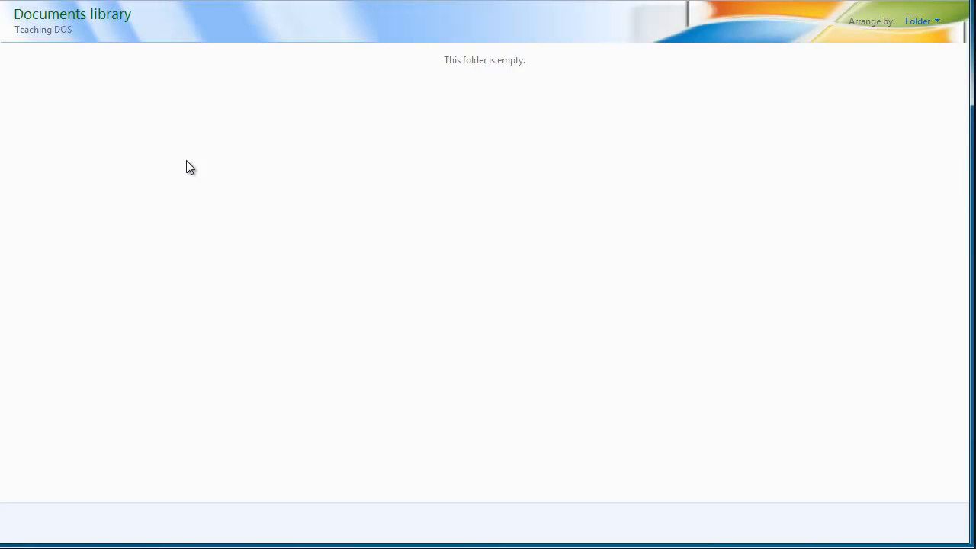
pyautogui.moveTo(264, 455)
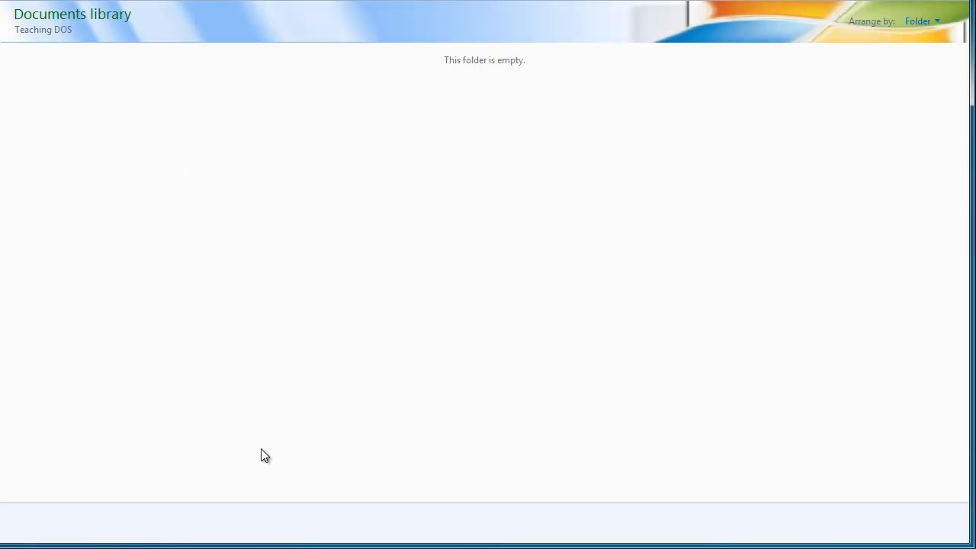
pyautogui.moveTo(264, 415)
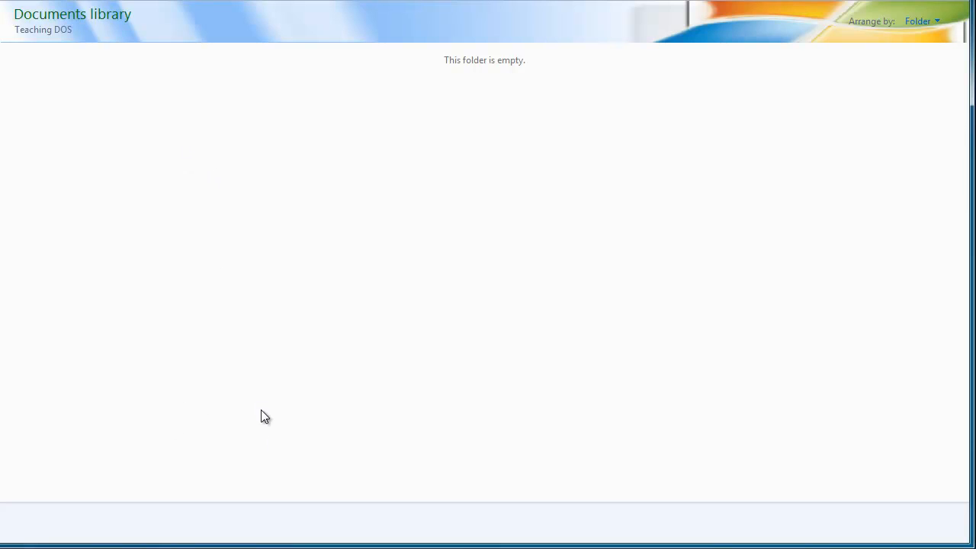
pyautogui.moveTo(327, 410)
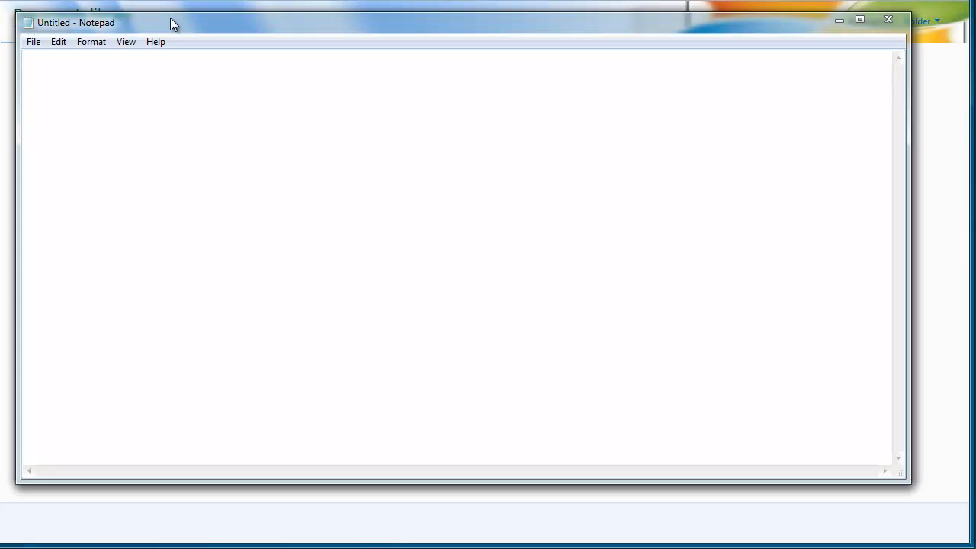
# Write the line 'start notepad.exe' in Notepad and begin saving it.
pyautogui.write('start n')
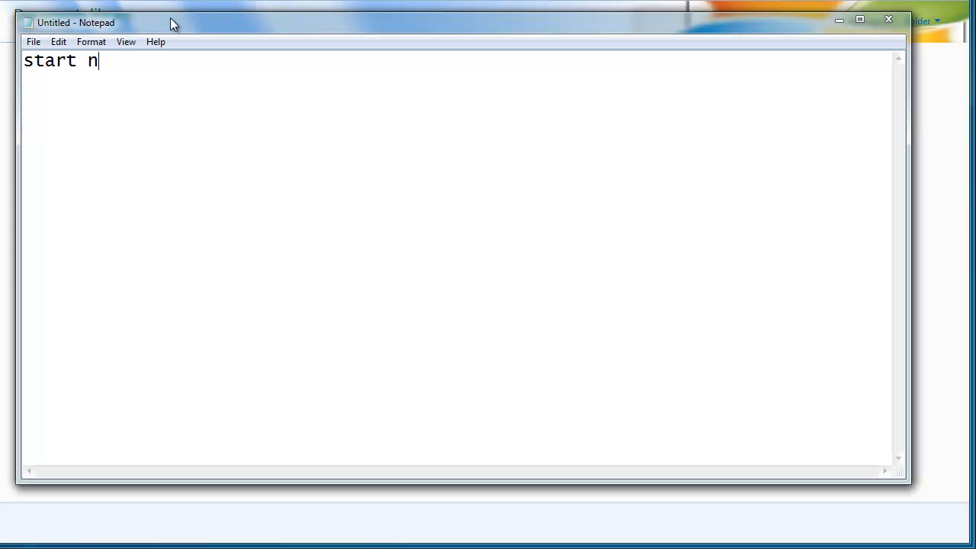
pyautogui.write('otepad.e')
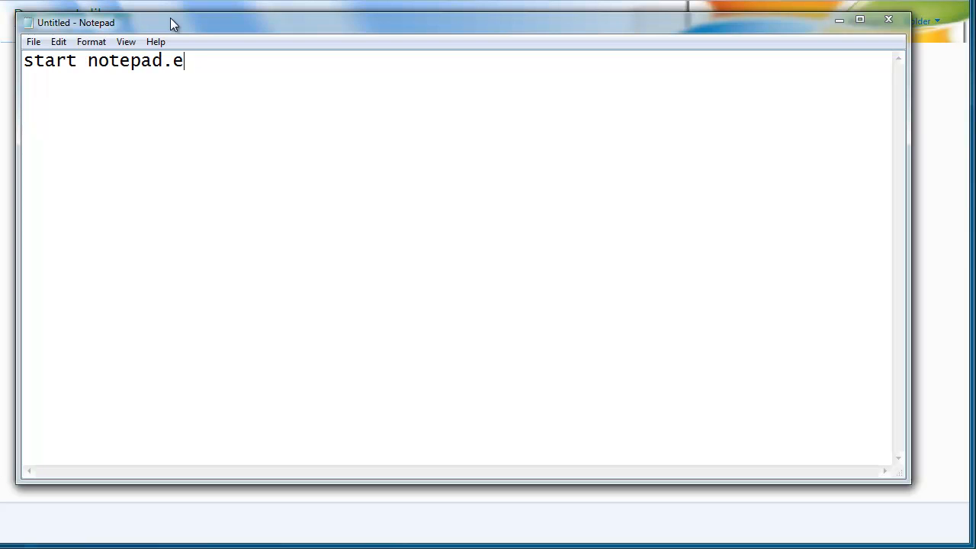
pyautogui.click(33, 41)
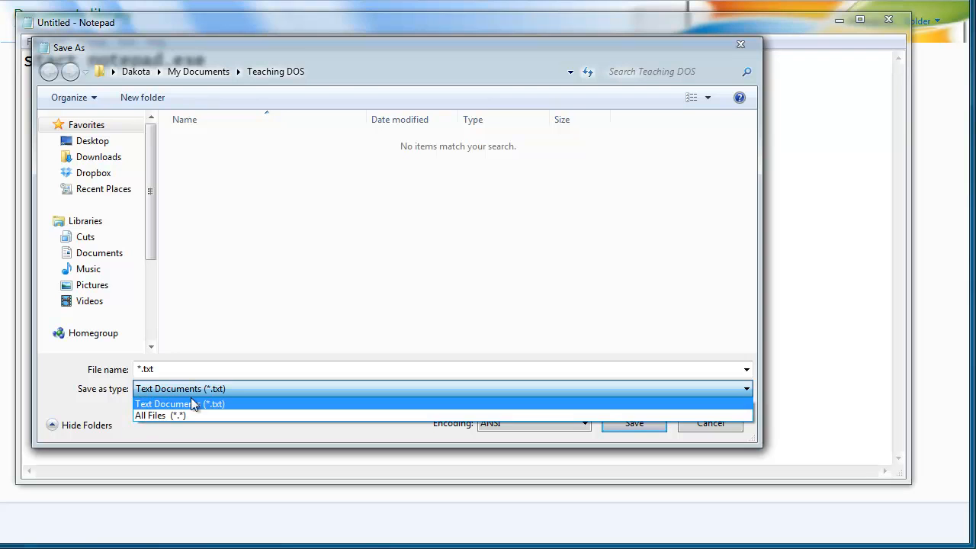
# Save the script as notepad.bat with type All Files in Teaching DOS.
pyautogui.click(160, 415)
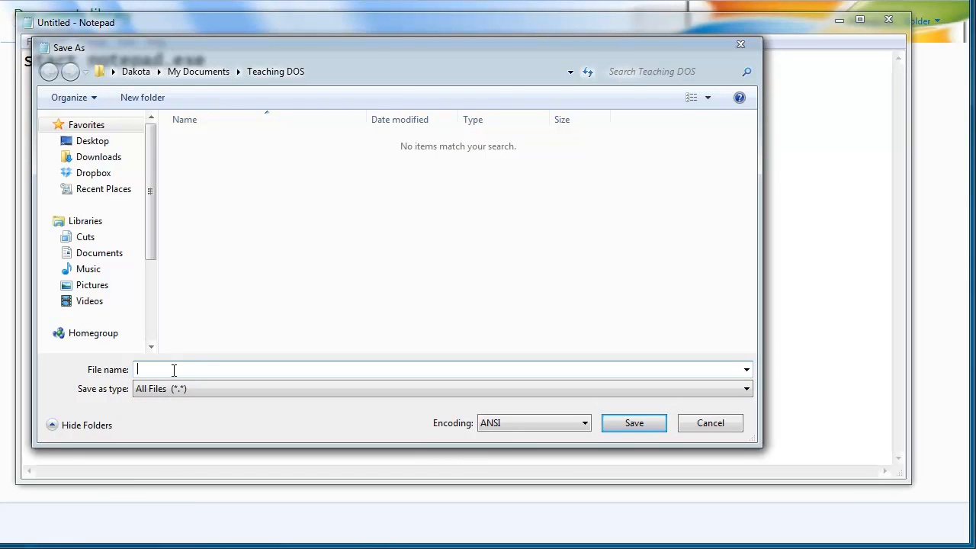
pyautogui.write('notepad')
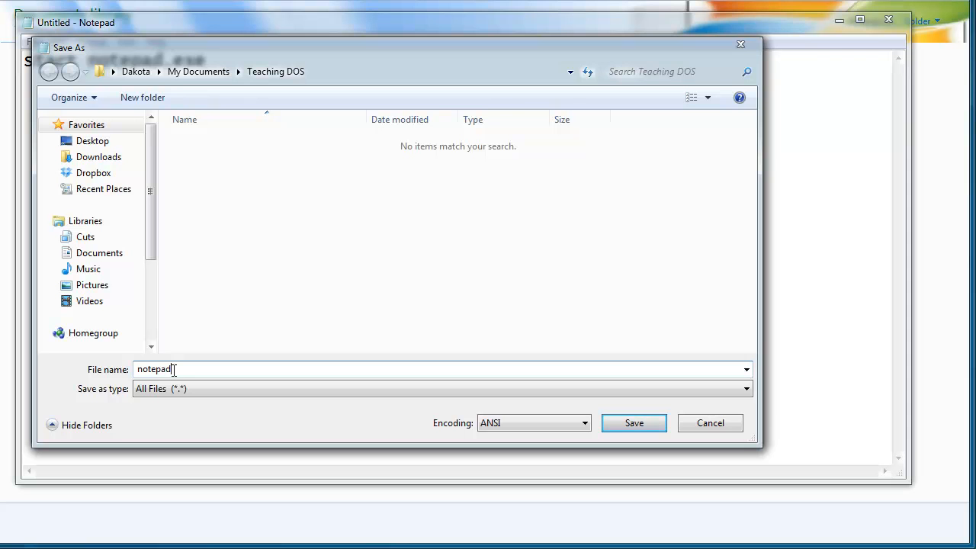
pyautogui.write('.bat')
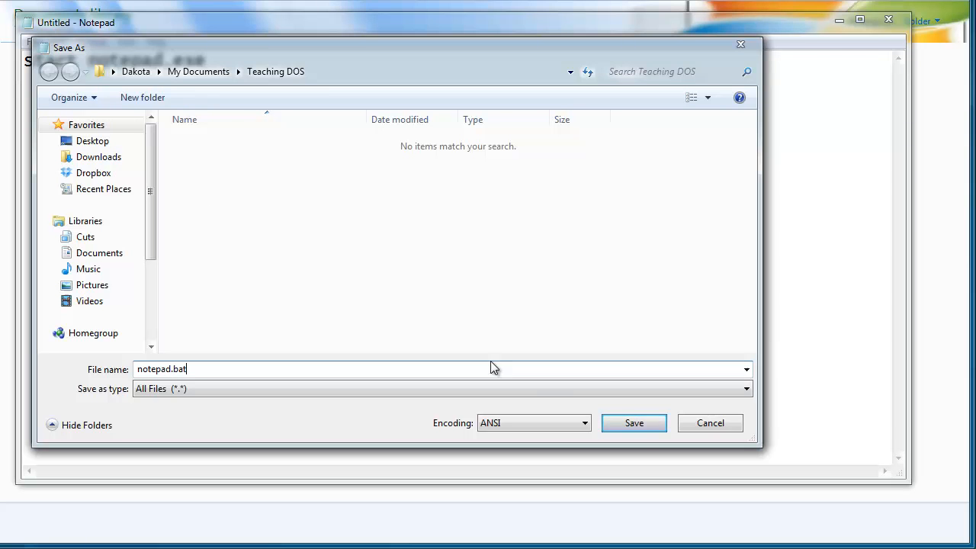
pyautogui.click(633, 423)
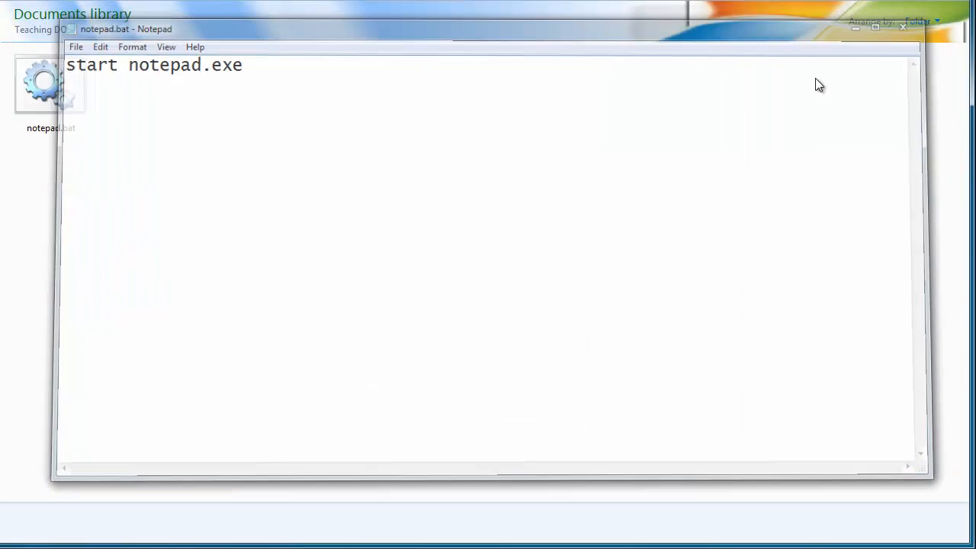
# Close Notepad, run notepad.bat to get a blank Notepad, then close it.
pyautogui.click(902, 29)
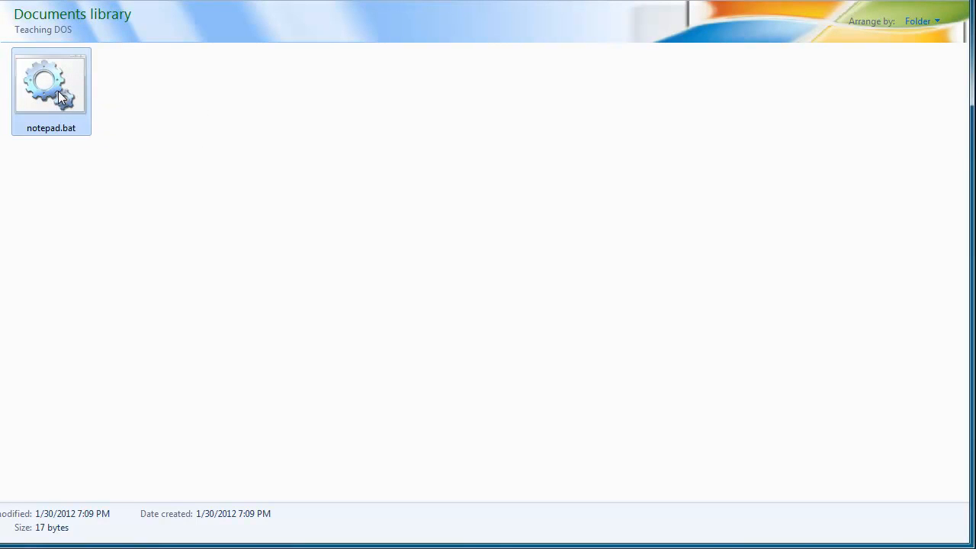
pyautogui.doubleClick(51, 81)
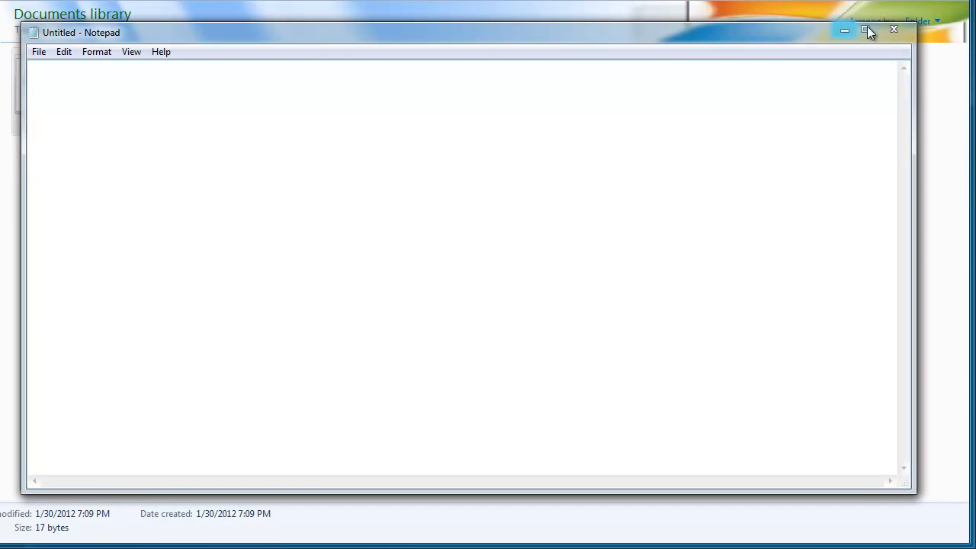
pyautogui.click(892, 30)
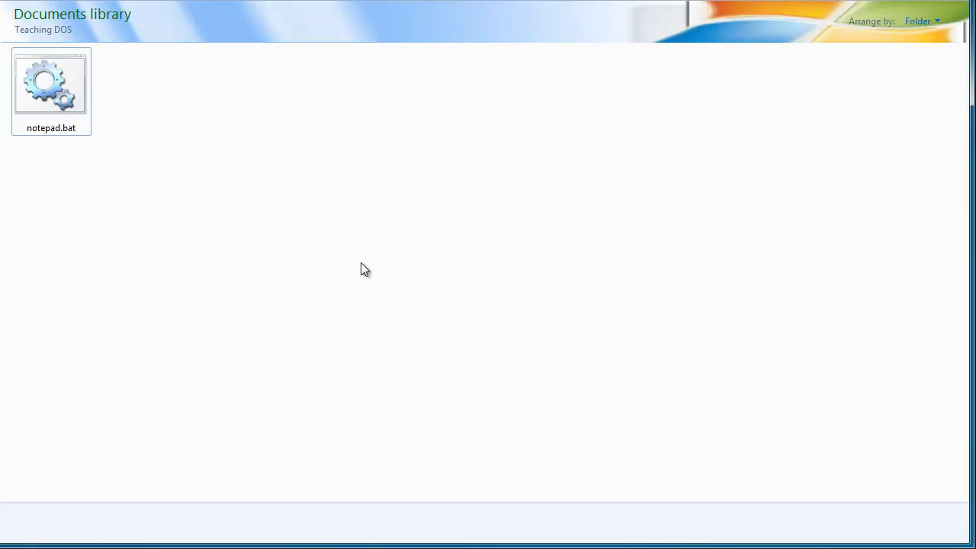
pyautogui.moveTo(505, 279)
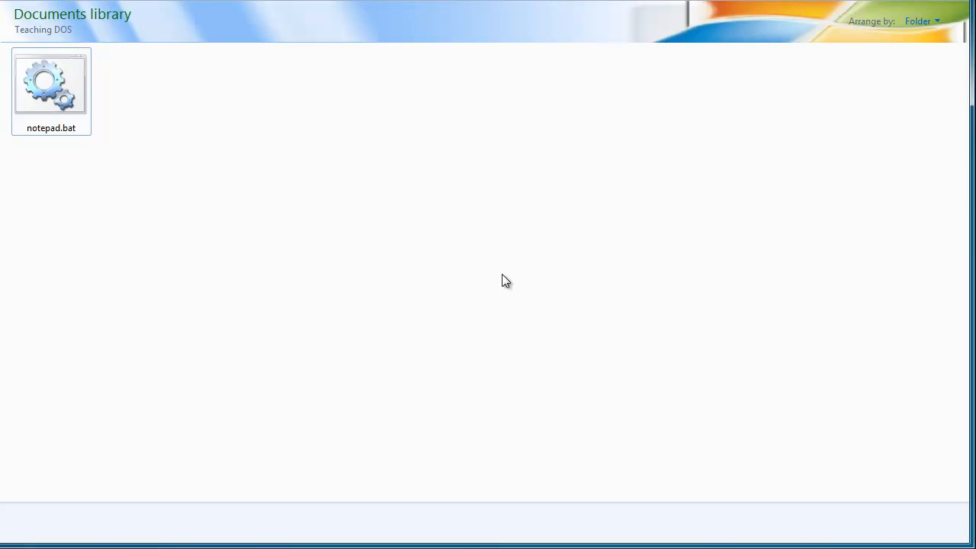
pyautogui.moveTo(832, 430)
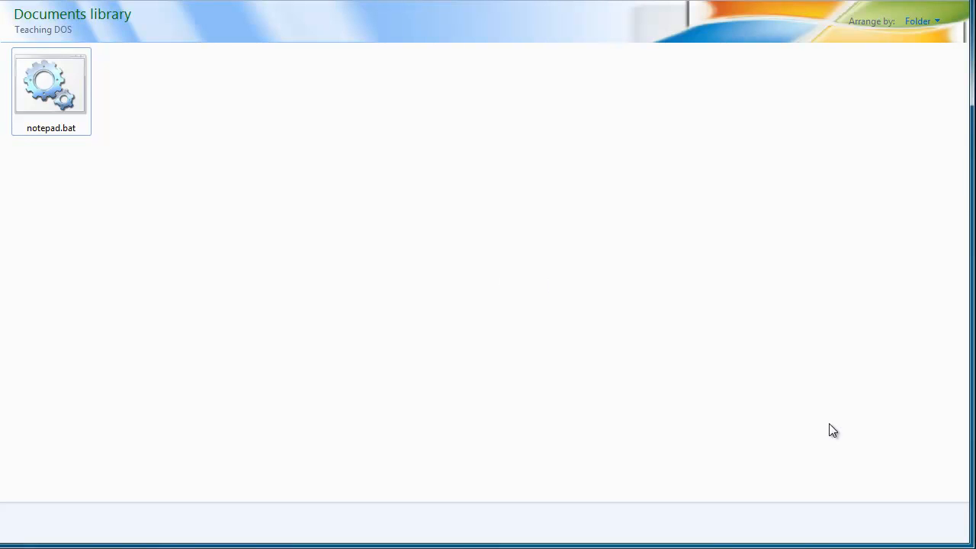